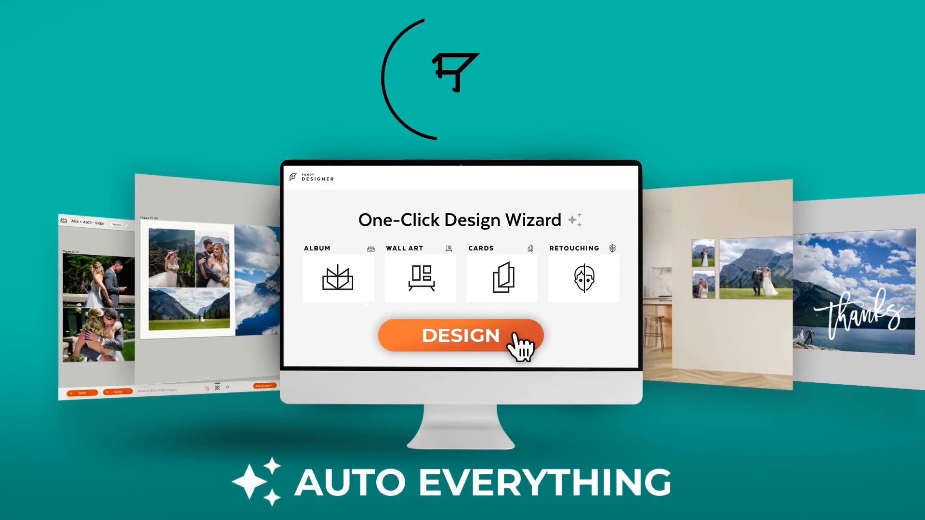
Step: Open Design For Me and preview Wedding Package A, Wedding Package B, then Portrait Package
{"action": "left_click", "coordinate": [462, 335]}
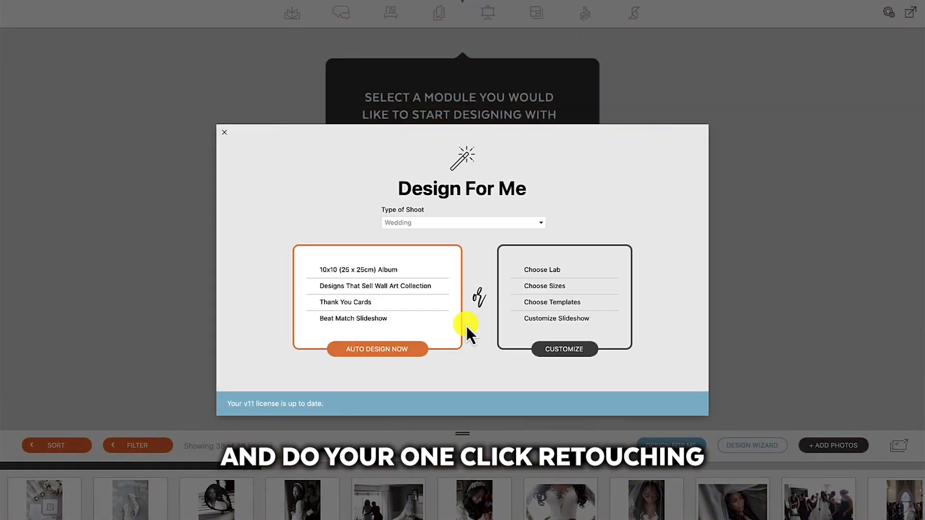
{"action": "mouse_move", "coordinate": [392, 248]}
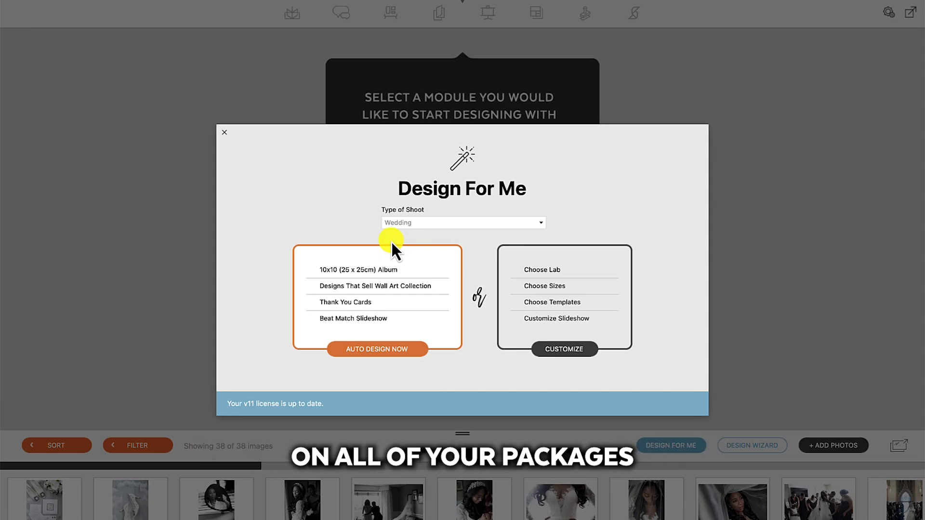
{"action": "left_click", "coordinate": [463, 223]}
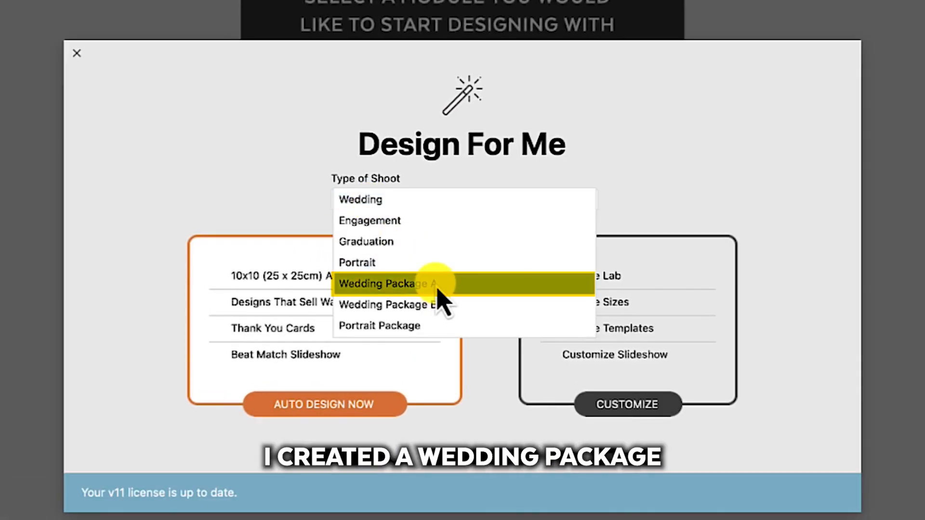
{"action": "left_click", "coordinate": [387, 284]}
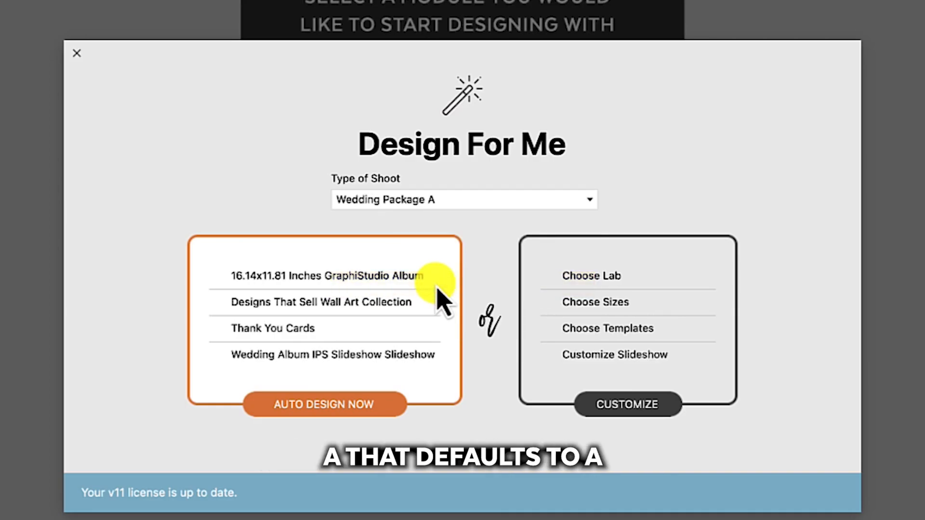
{"action": "left_click", "coordinate": [323, 276]}
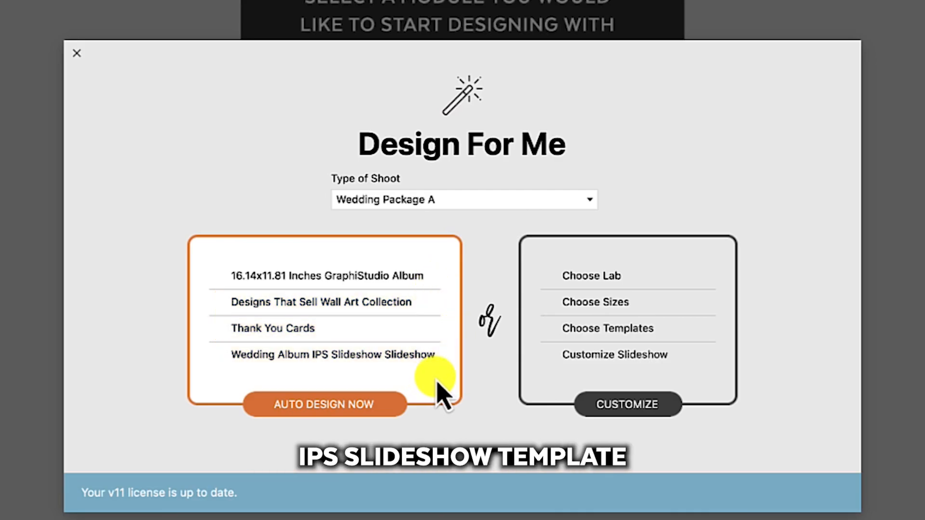
{"action": "mouse_move", "coordinate": [478, 390]}
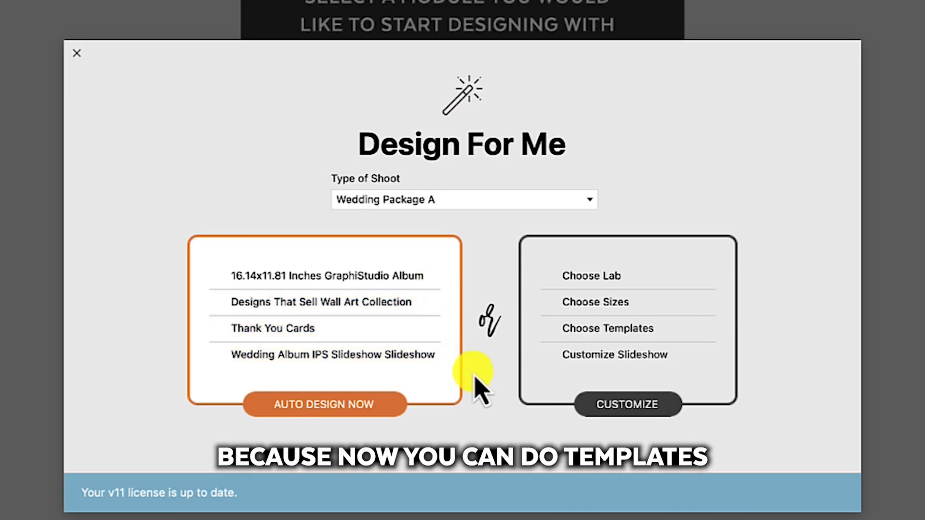
{"action": "left_click", "coordinate": [463, 200]}
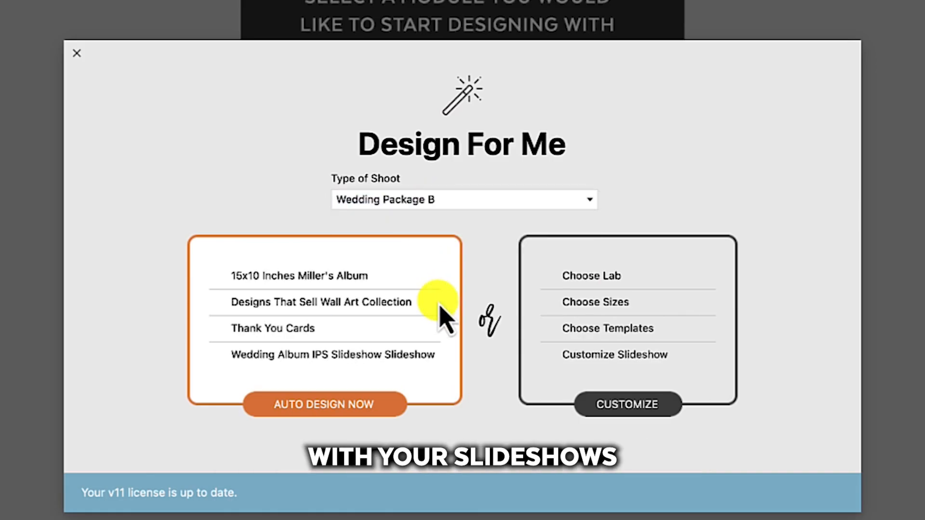
{"action": "mouse_move", "coordinate": [442, 354]}
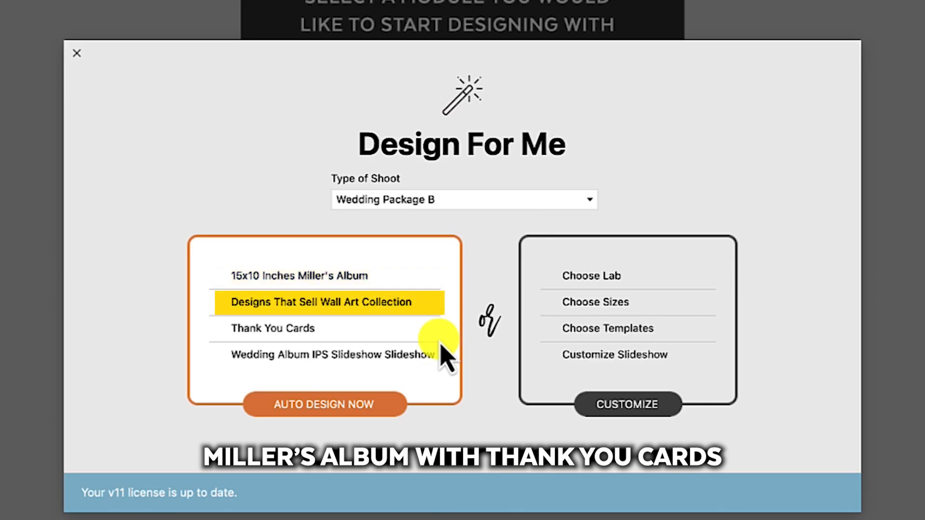
{"action": "left_click", "coordinate": [463, 199]}
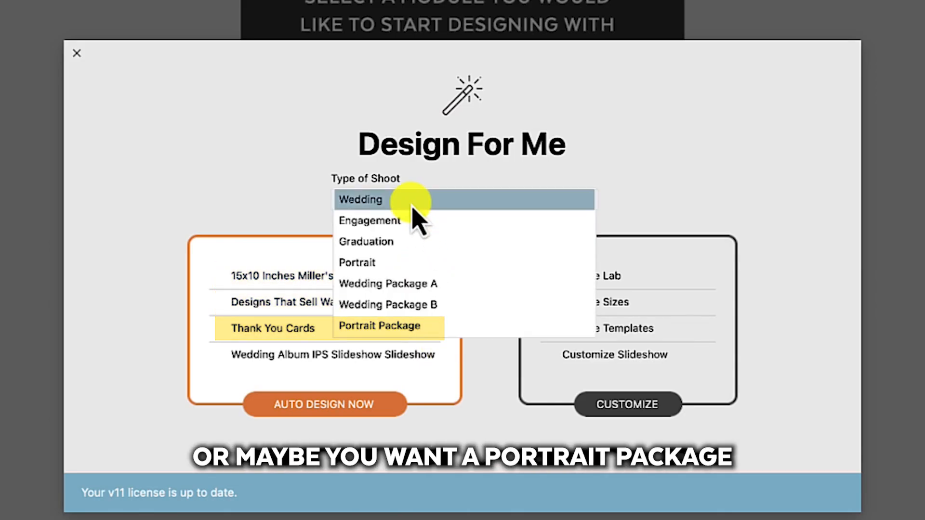
{"action": "left_click", "coordinate": [378, 325]}
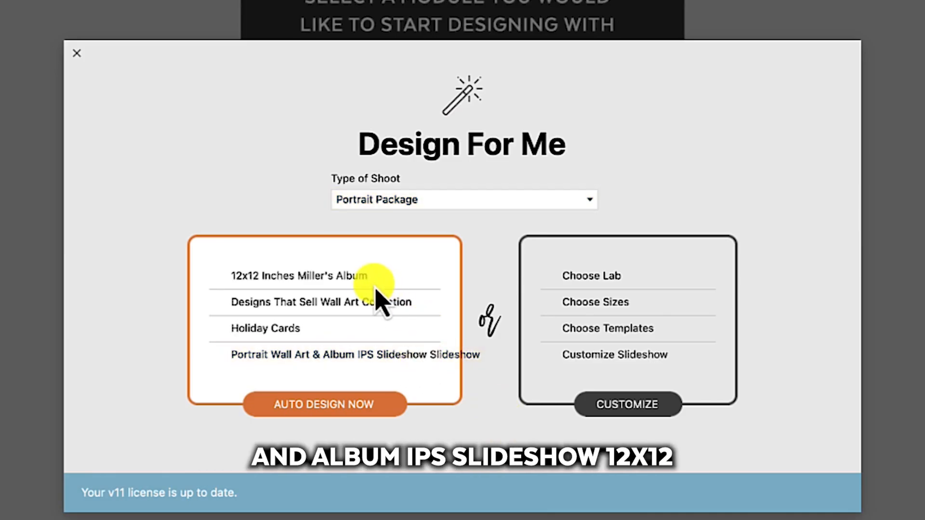
{"action": "left_click", "coordinate": [302, 275]}
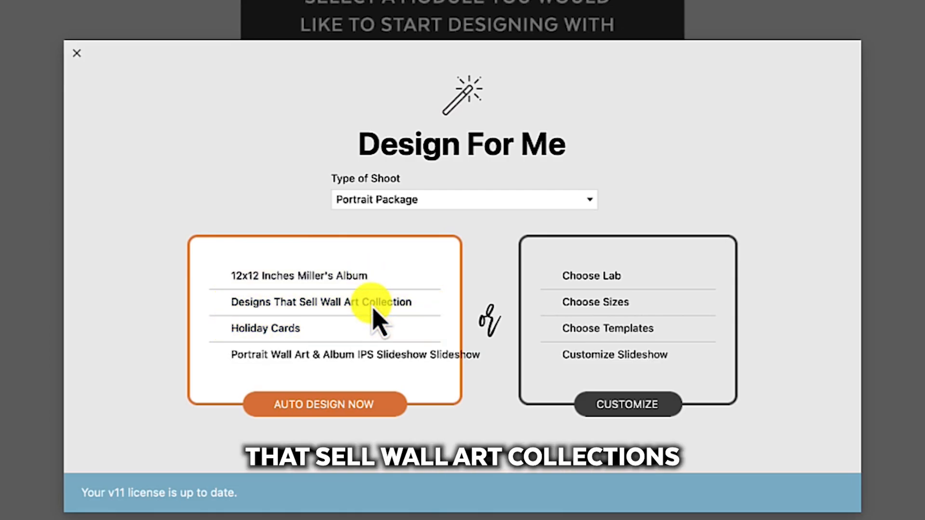
{"action": "mouse_move", "coordinate": [416, 218]}
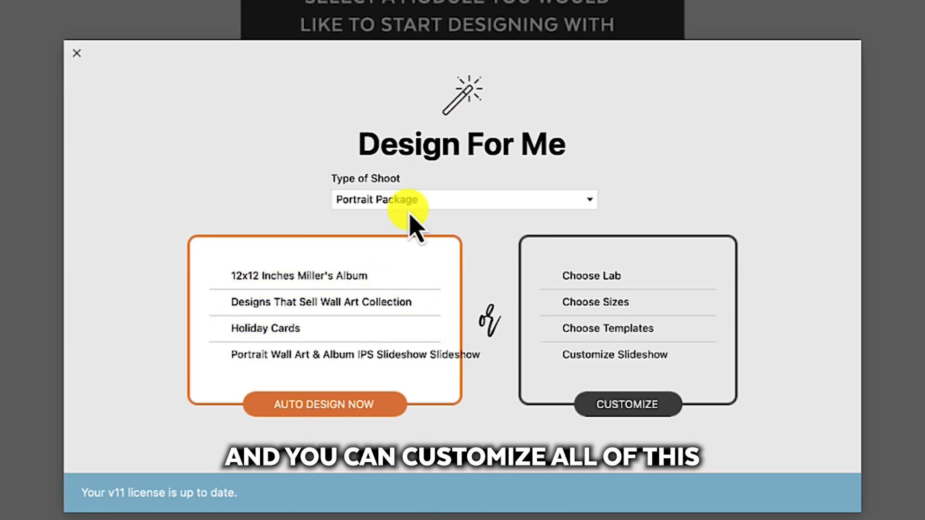
{"action": "mouse_move", "coordinate": [627, 404]}
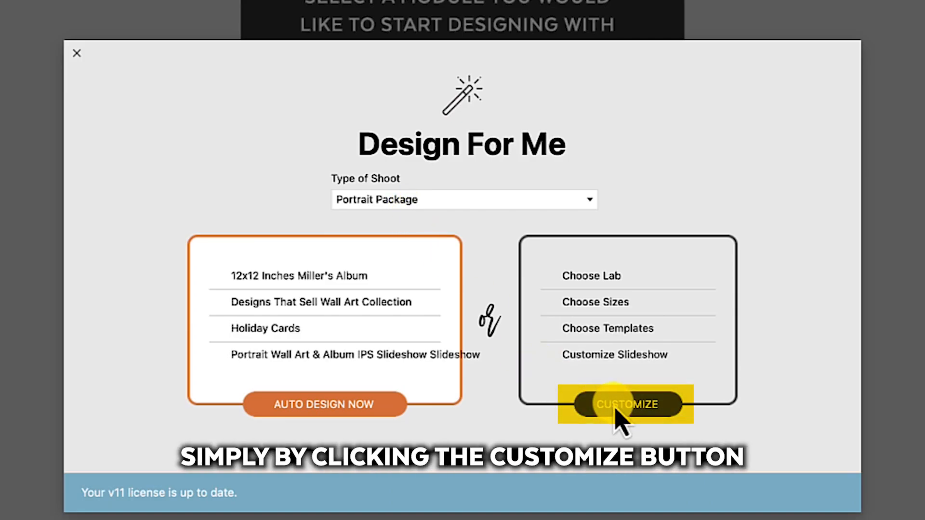
Step: Review a new preset's Wall Art, Cards and Slideshow customization settings, then close the window
{"action": "left_click", "coordinate": [626, 405]}
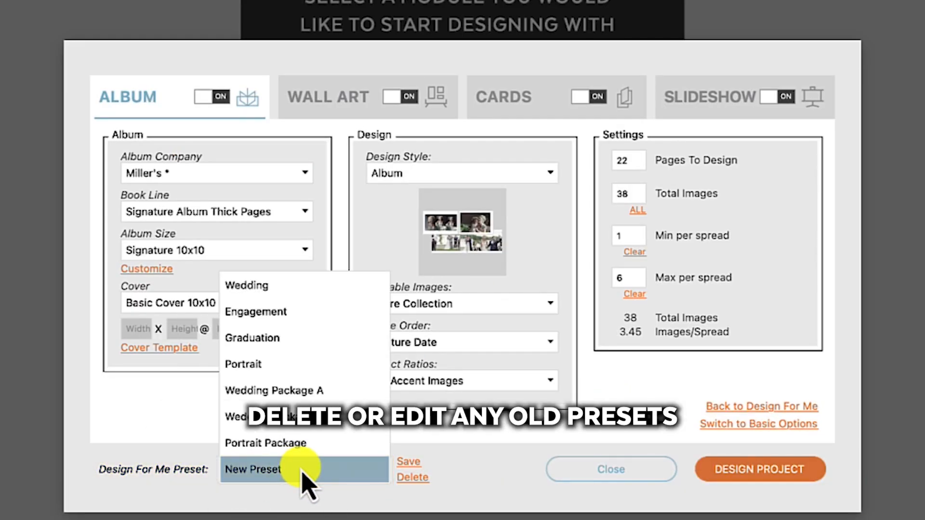
{"action": "left_click", "coordinate": [254, 469]}
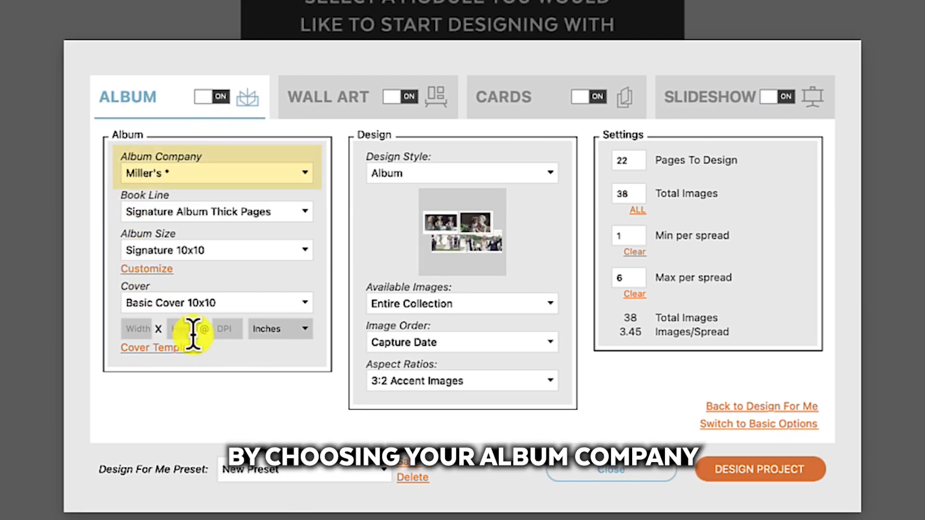
{"action": "left_click", "coordinate": [329, 97]}
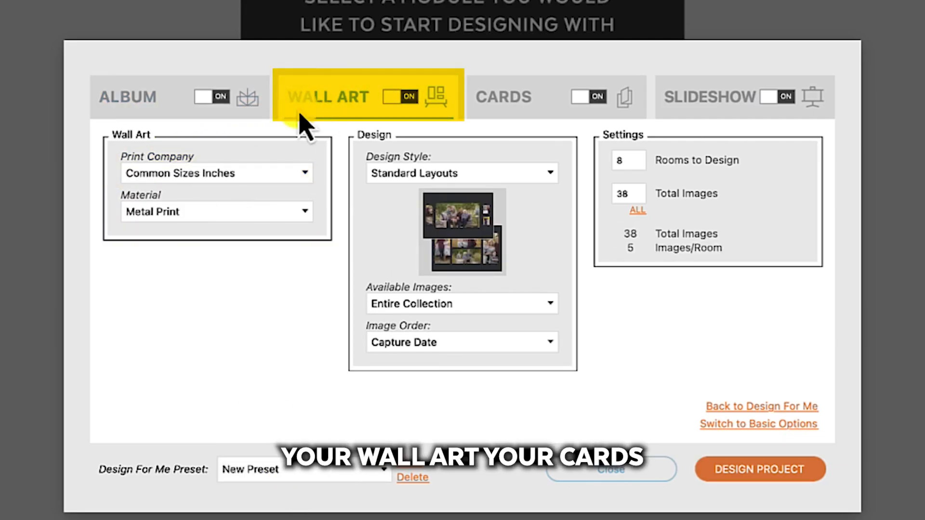
{"action": "left_click", "coordinate": [502, 97]}
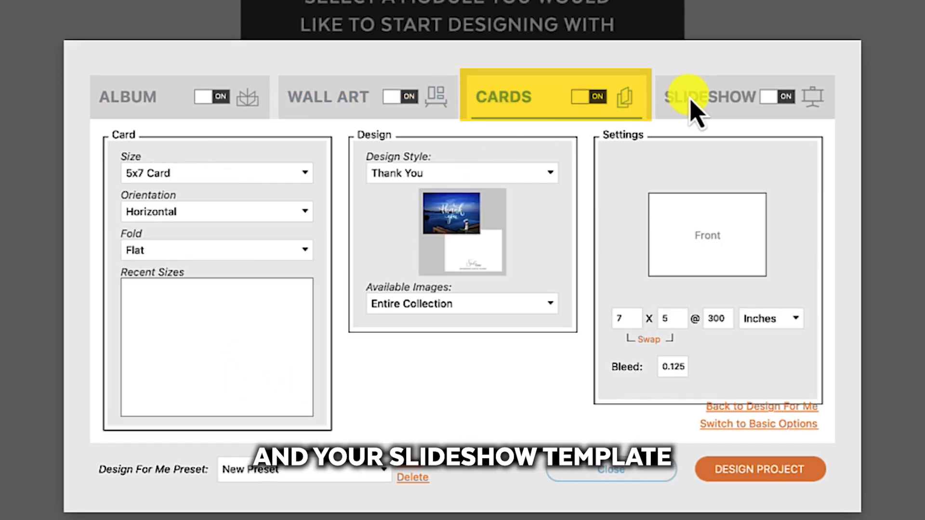
{"action": "left_click", "coordinate": [708, 97]}
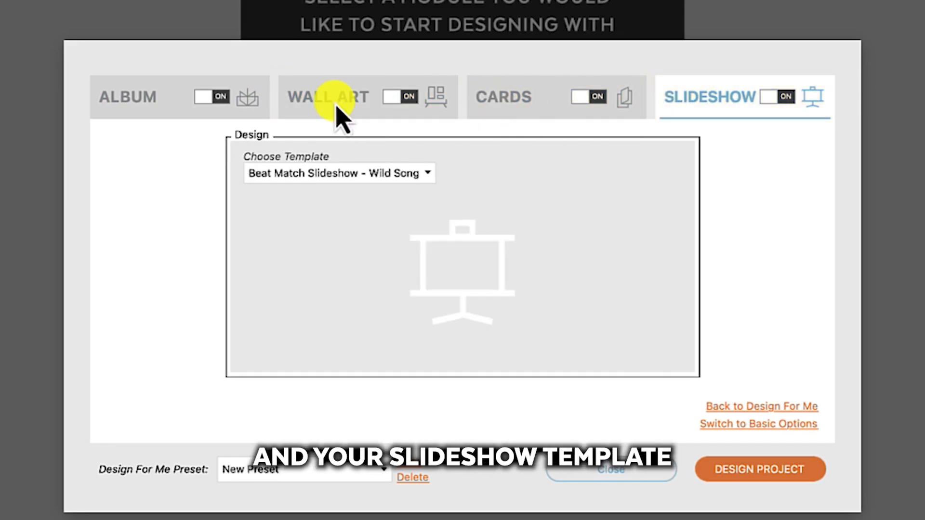
{"action": "left_click", "coordinate": [327, 97]}
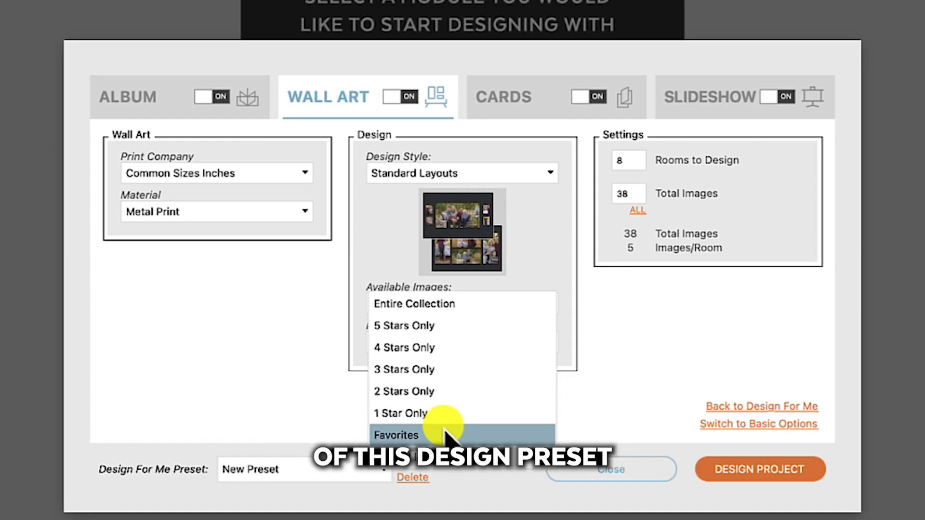
{"action": "left_click", "coordinate": [610, 470]}
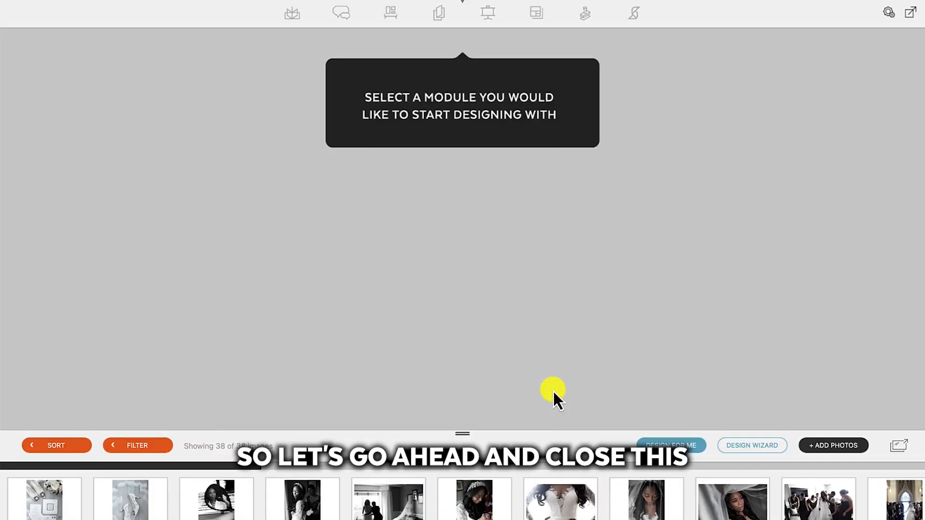
Step: Auto-design Wedding Package A's album, wall art, thank you card and slideshow, then dismiss the summary
{"action": "left_click", "coordinate": [671, 445]}
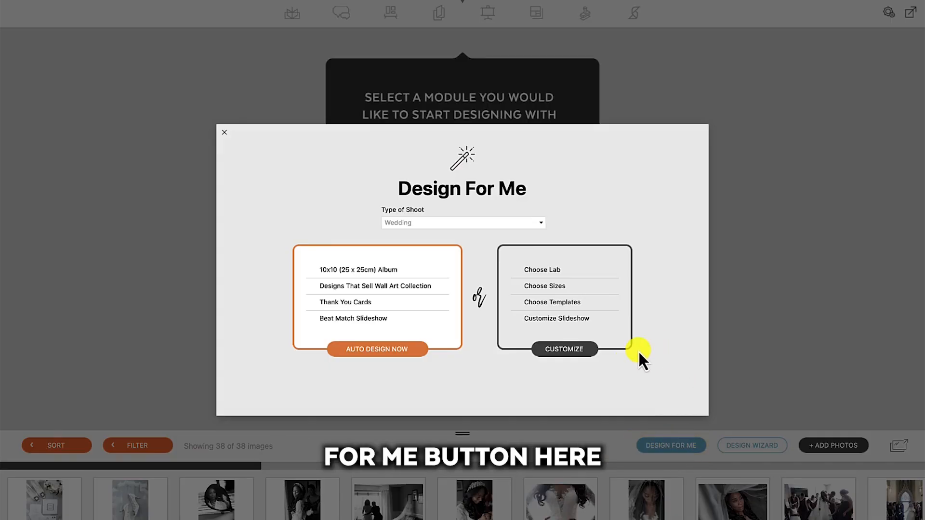
{"action": "mouse_move", "coordinate": [465, 222]}
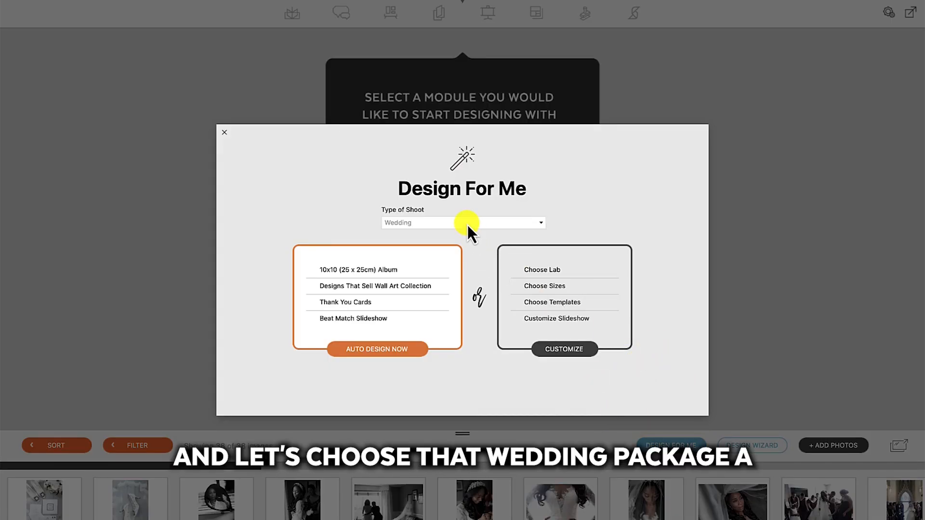
{"action": "left_click", "coordinate": [462, 222]}
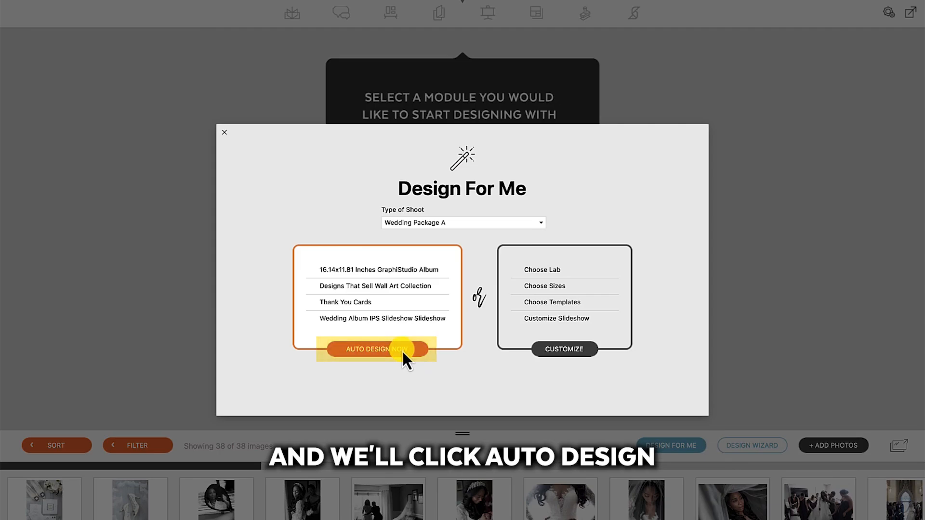
{"action": "left_click", "coordinate": [376, 349]}
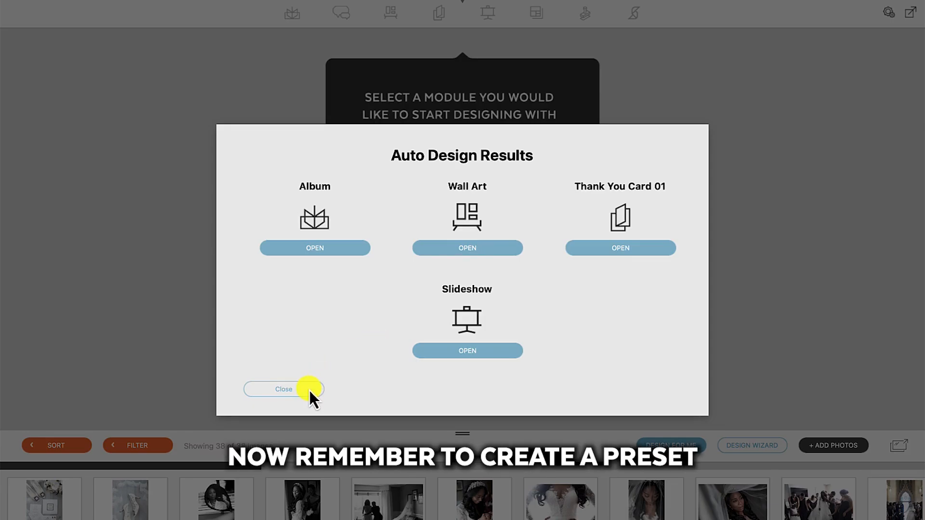
{"action": "left_click", "coordinate": [283, 389]}
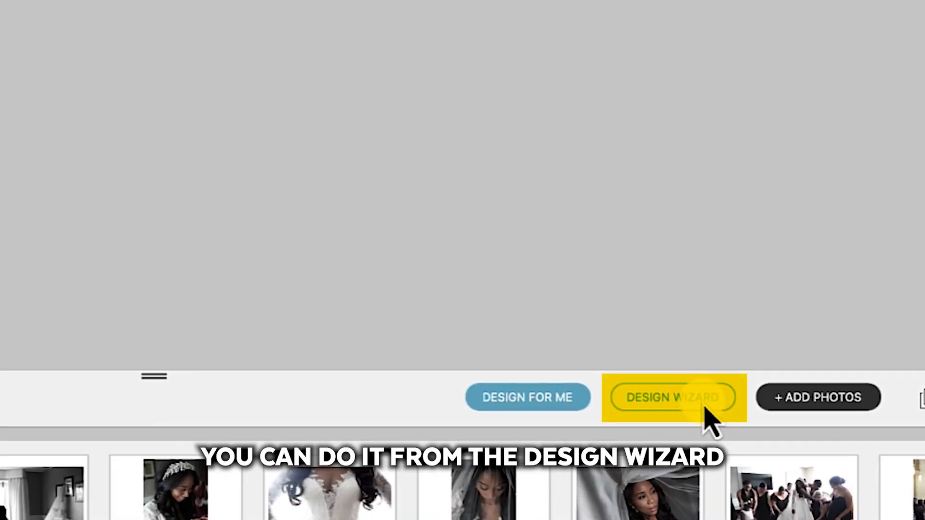
{"action": "left_click", "coordinate": [671, 397]}
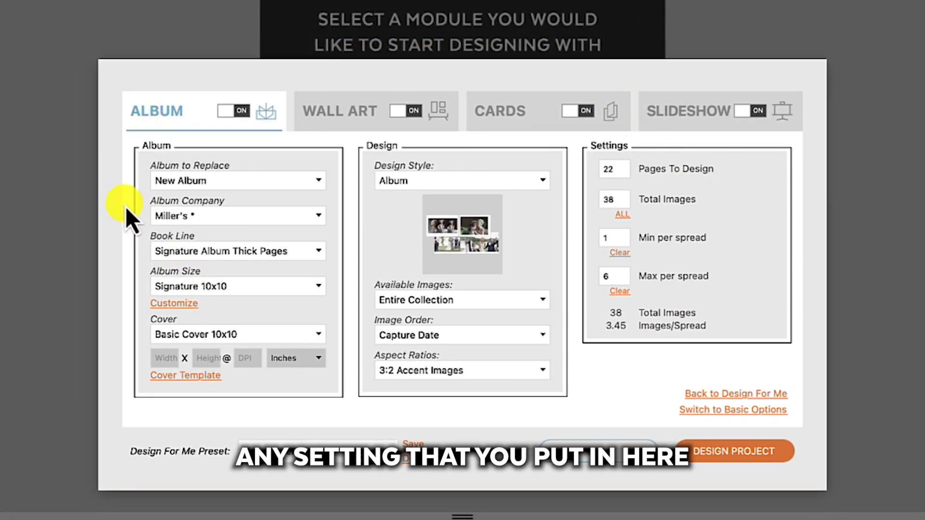
{"action": "mouse_move", "coordinate": [309, 339]}
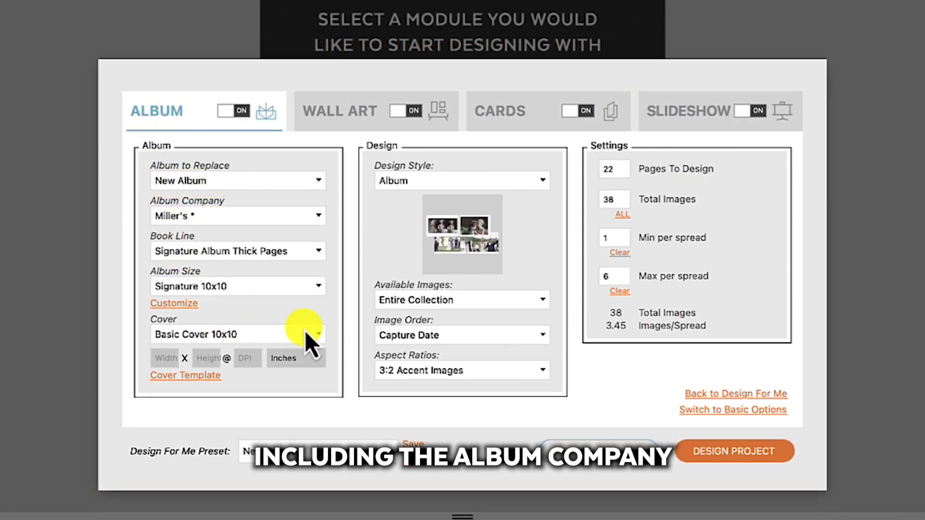
{"action": "mouse_move", "coordinate": [457, 312]}
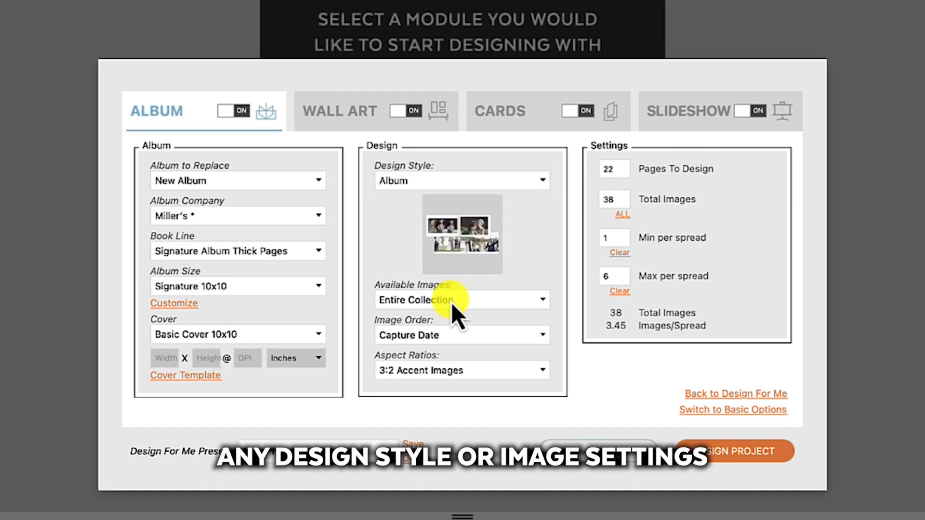
{"action": "mouse_move", "coordinate": [664, 215]}
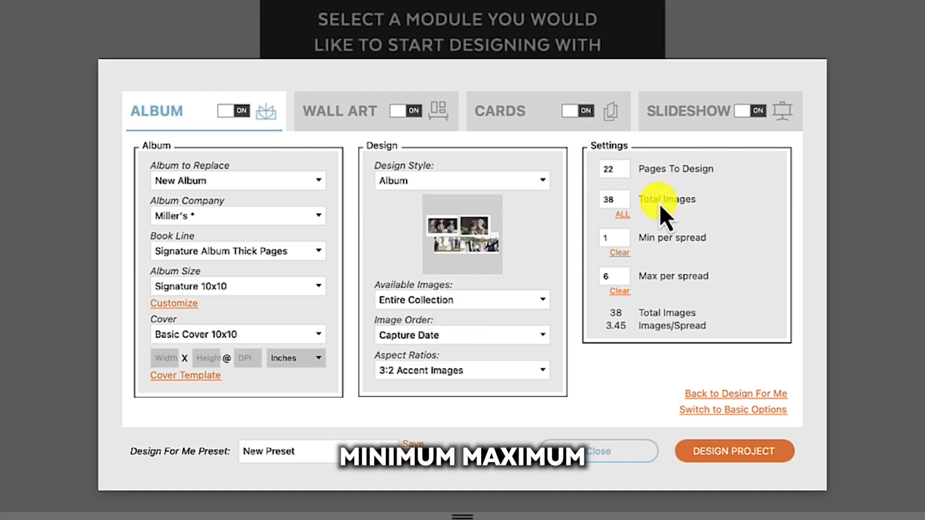
{"action": "left_click", "coordinate": [339, 111]}
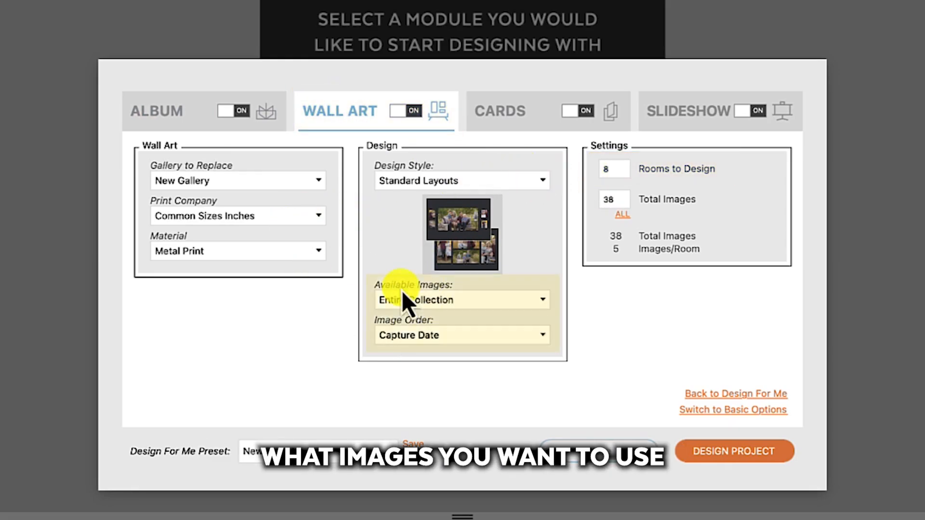
{"action": "left_click", "coordinate": [499, 111]}
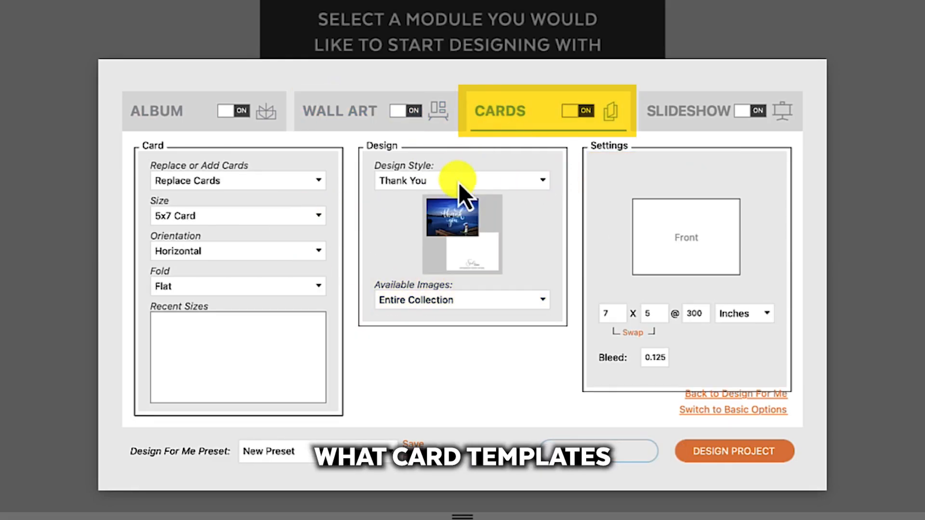
{"action": "mouse_move", "coordinate": [269, 223]}
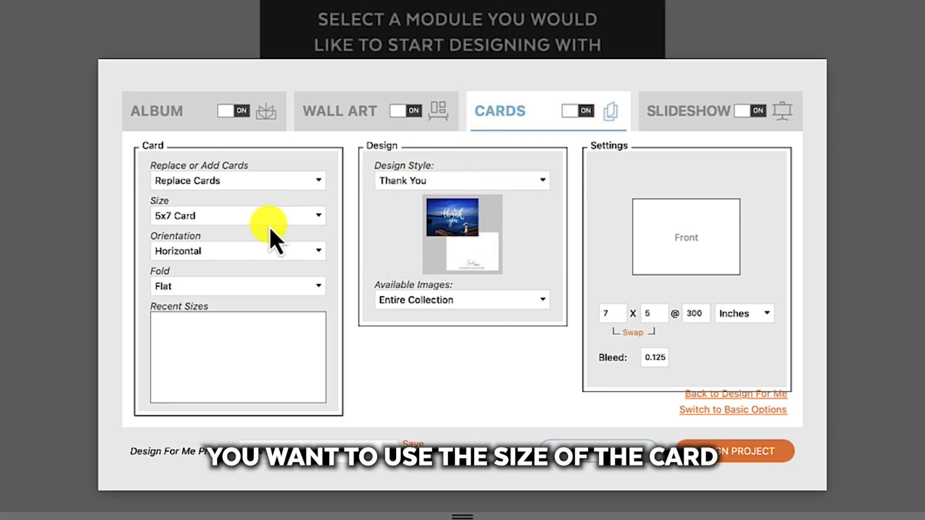
{"action": "left_click", "coordinate": [687, 111]}
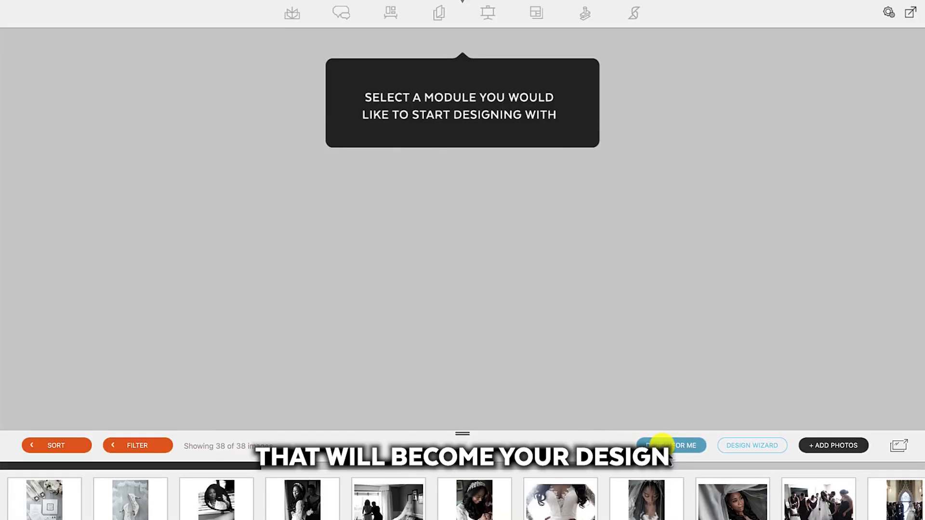
Step: Run Auto Design Now again and open the newly designed Album 2
{"action": "left_click", "coordinate": [670, 445]}
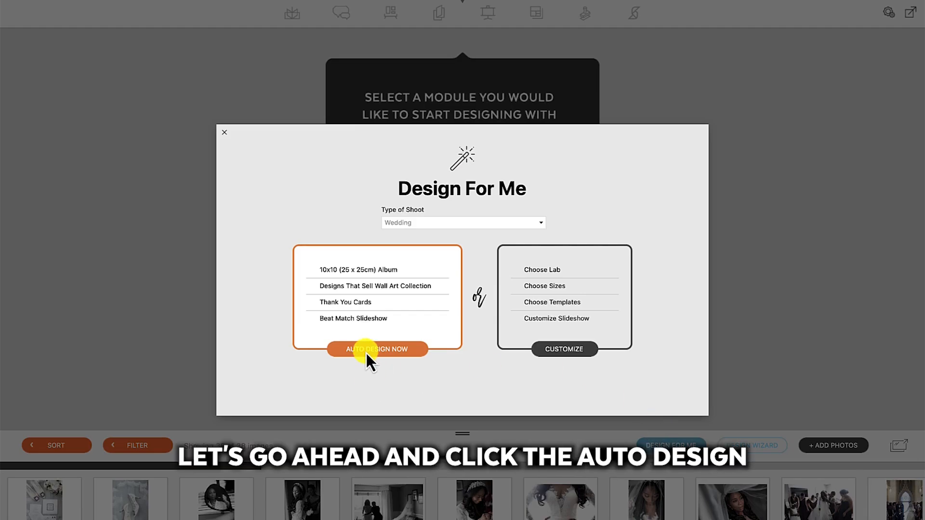
{"action": "left_click", "coordinate": [376, 348]}
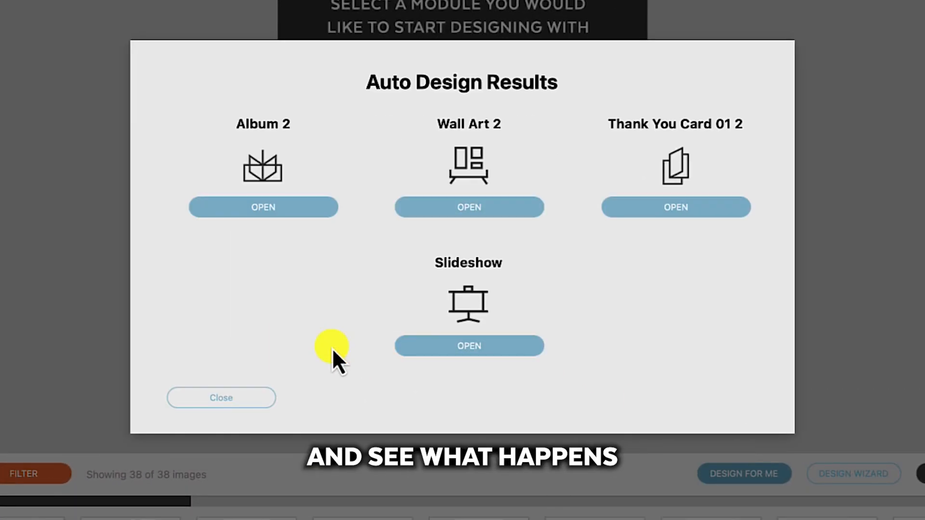
{"action": "mouse_move", "coordinate": [301, 212]}
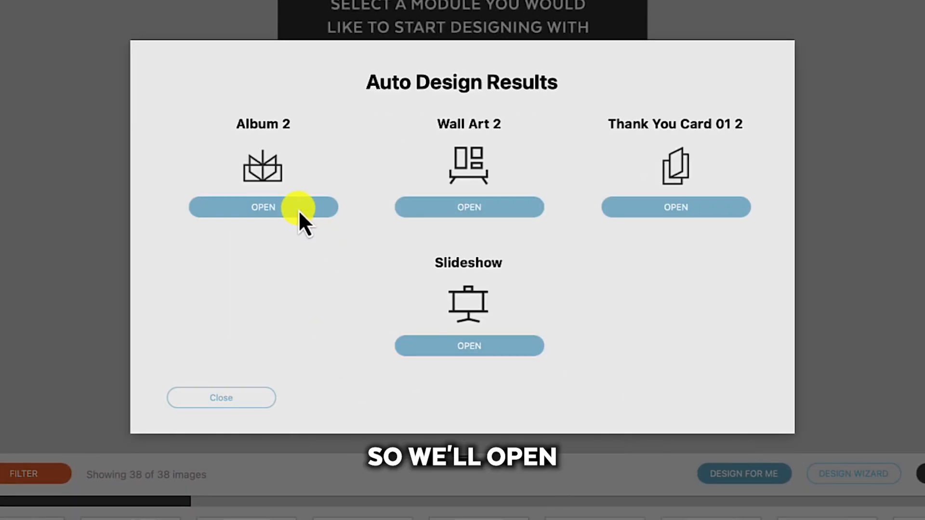
{"action": "left_click", "coordinate": [263, 207]}
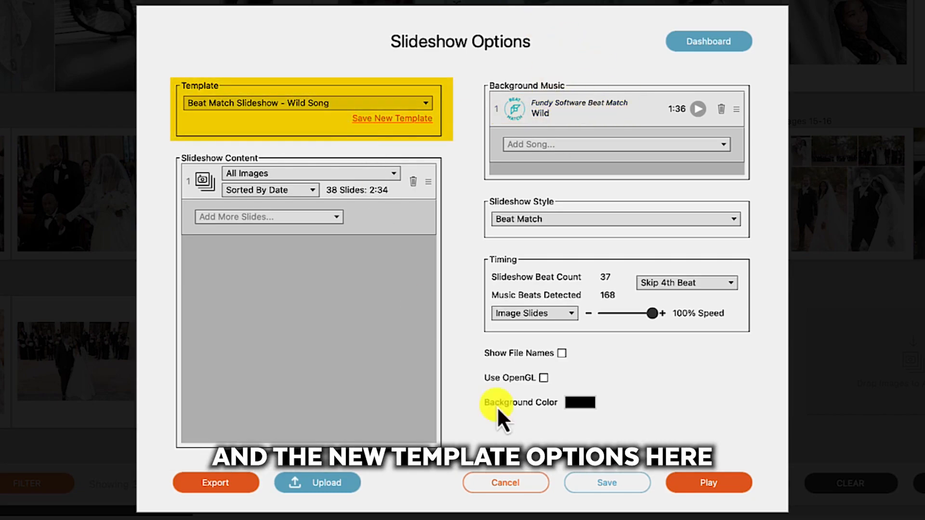
Step: Check the Cards and Wall Art lists, open Wall Art, and pick Wedding Package A
{"action": "left_click", "coordinate": [435, 13]}
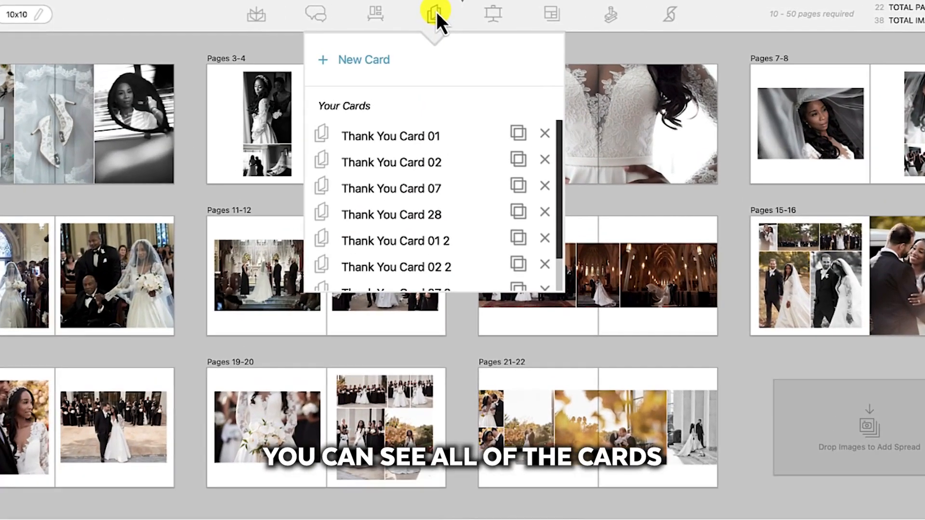
{"action": "left_click", "coordinate": [376, 14]}
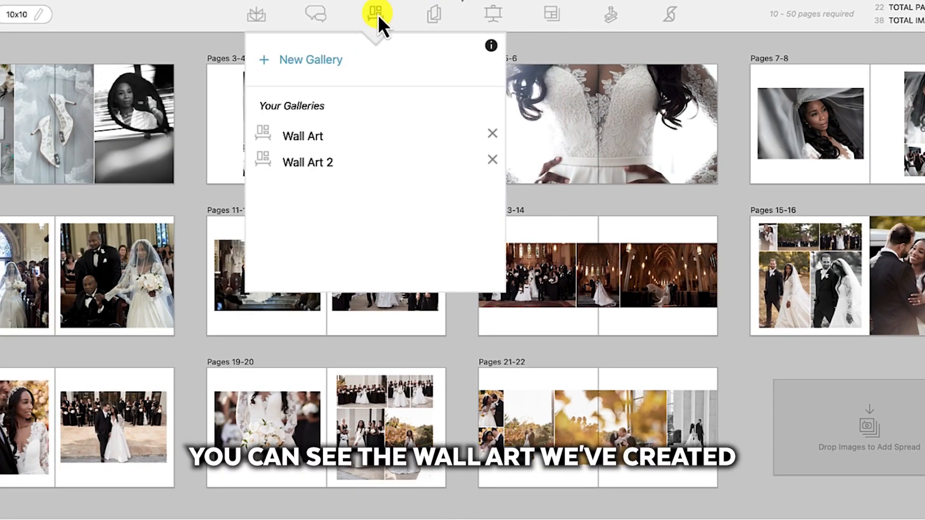
{"action": "mouse_move", "coordinate": [392, 186]}
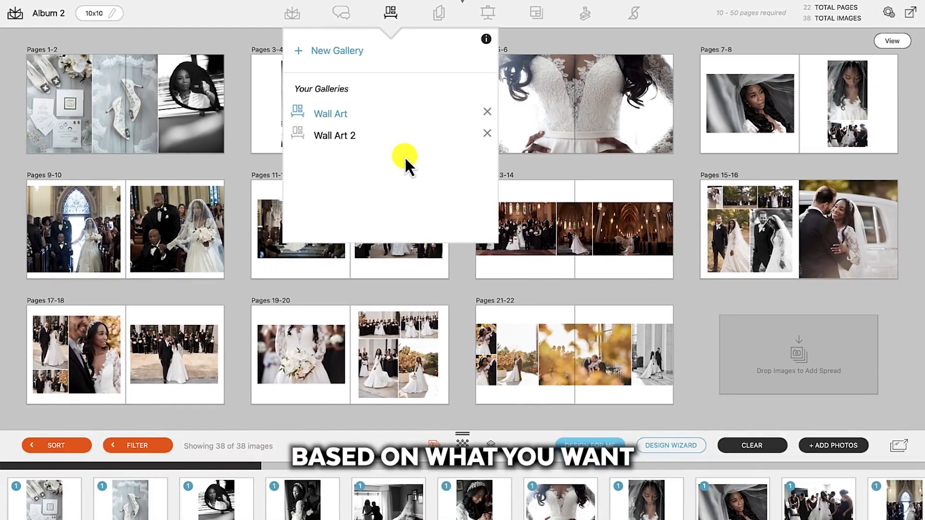
{"action": "left_click", "coordinate": [331, 113]}
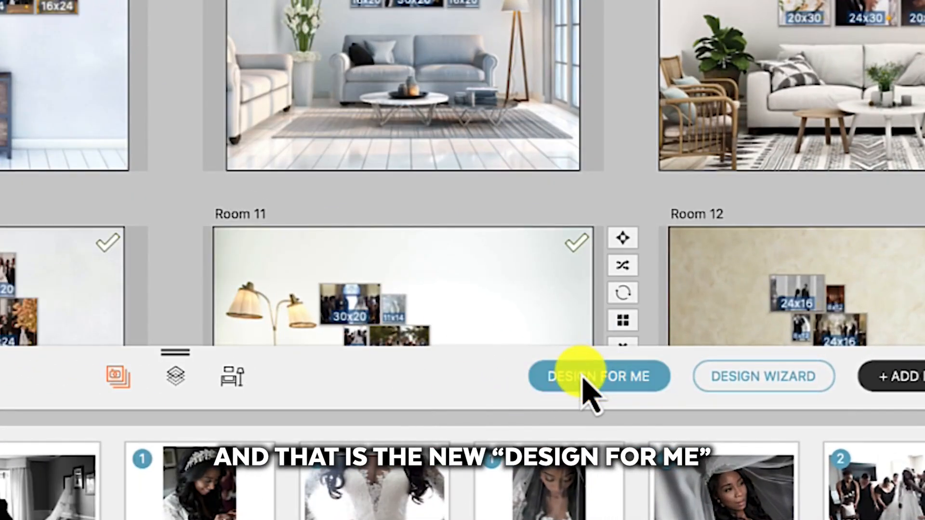
{"action": "left_click", "coordinate": [598, 375]}
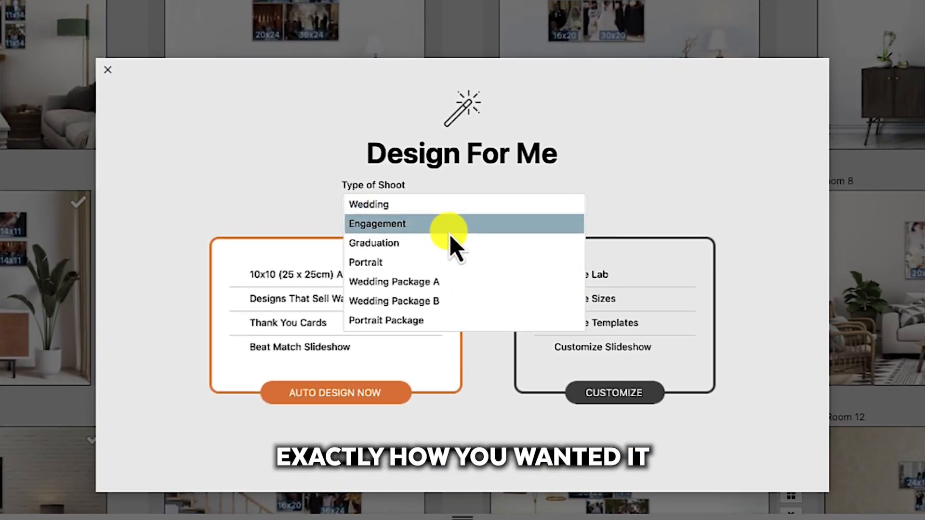
{"action": "left_click", "coordinate": [393, 282]}
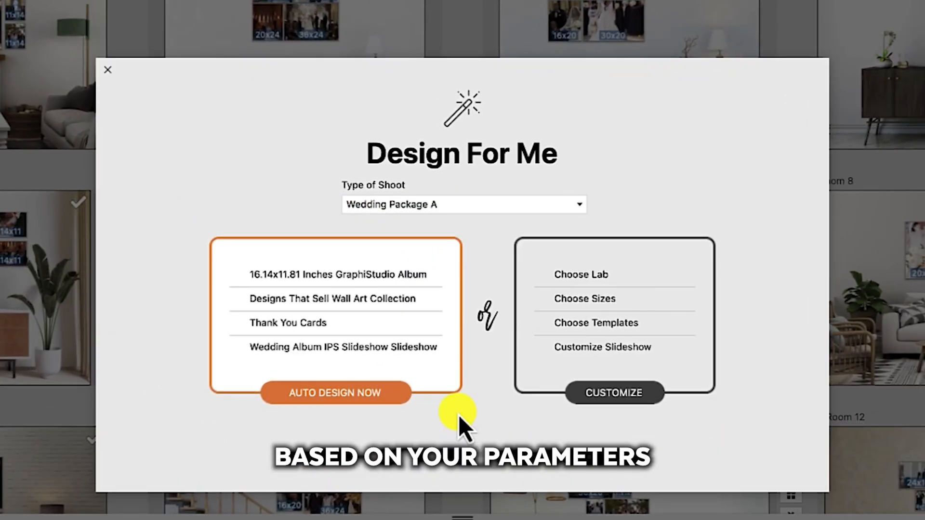